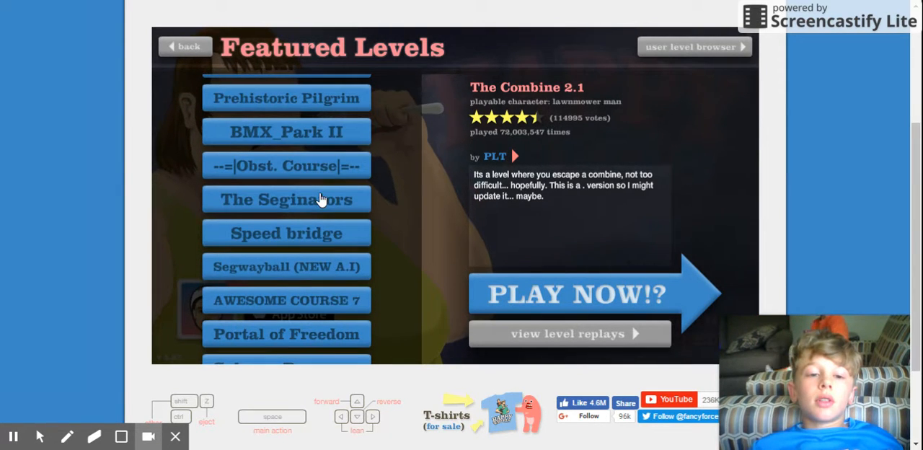
# - Select the Speed bridge level in the Featured Levels list to show its details
pyautogui.click(285, 232)
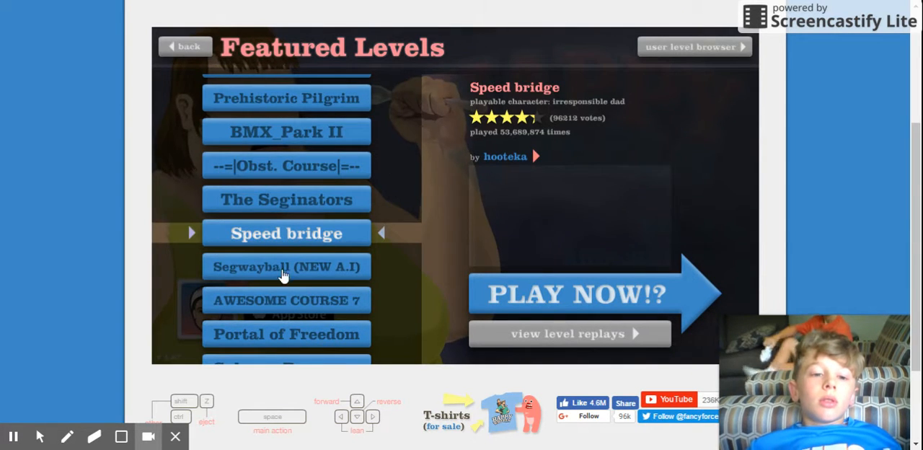
# - Start the Speed bridge level, play it, and head back toward the Featured Levels list
pyautogui.click(574, 294)
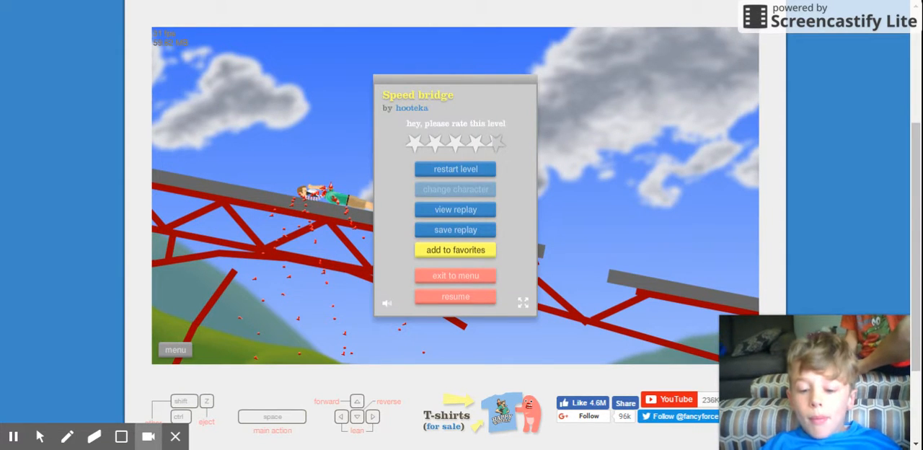
pyautogui.click(455, 169)
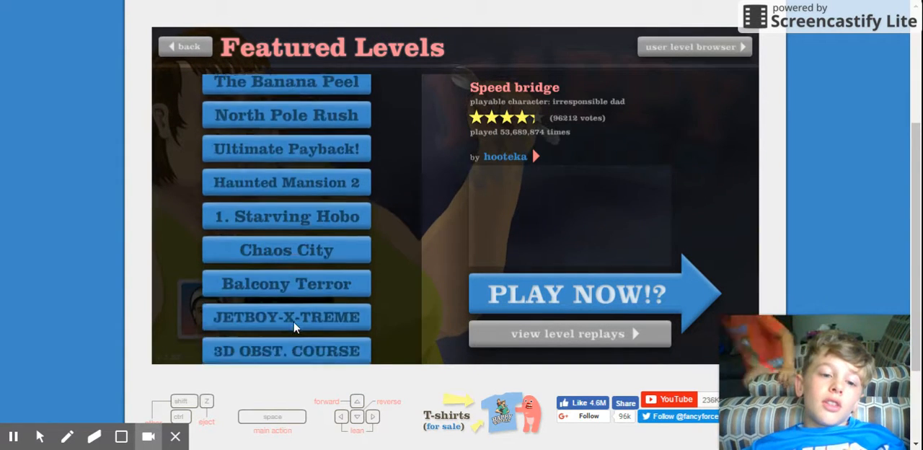
# - Scroll down the Featured Levels and preview Mount Mayhem's details
pyautogui.scroll(-3)
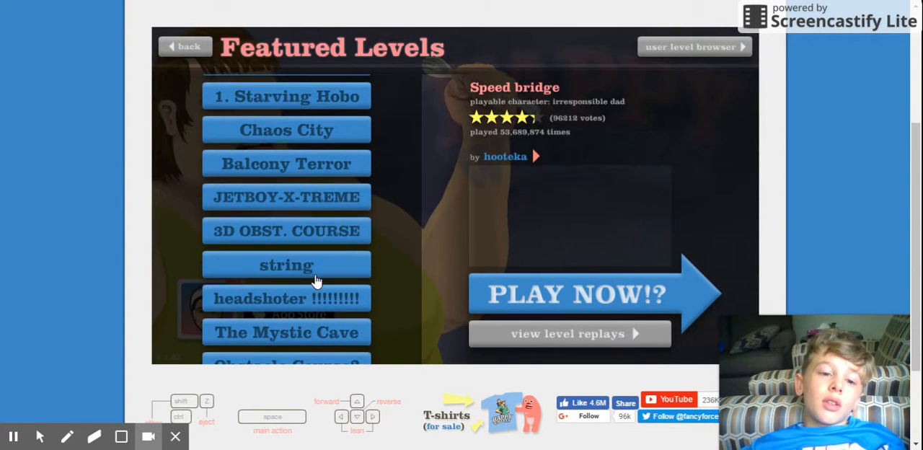
pyautogui.scroll(-3)
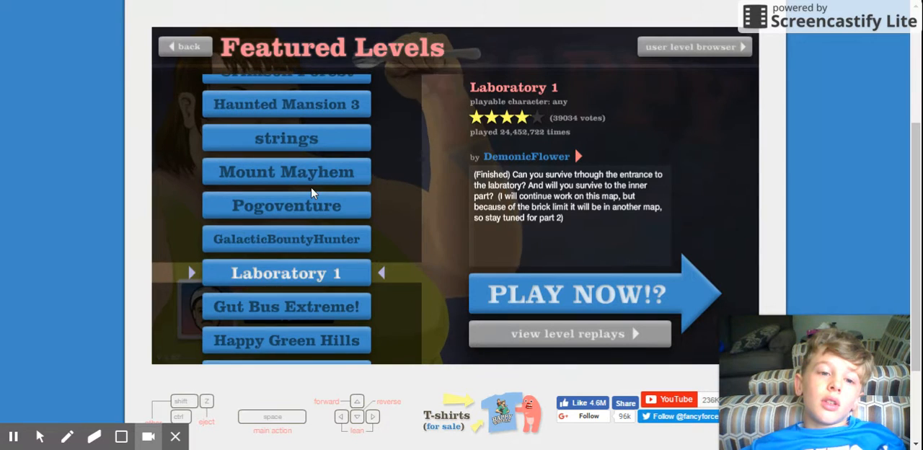
pyautogui.click(285, 170)
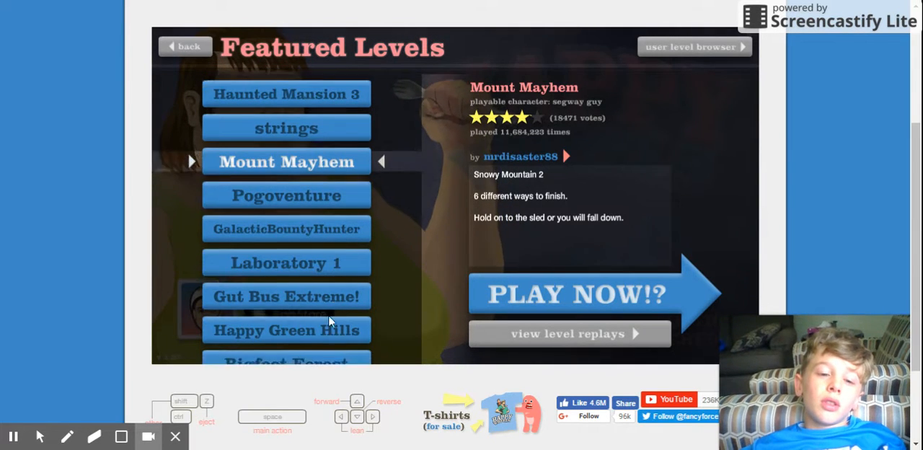
# - Scroll further down and select the Backyard Wrestling level
pyautogui.scroll(-3)
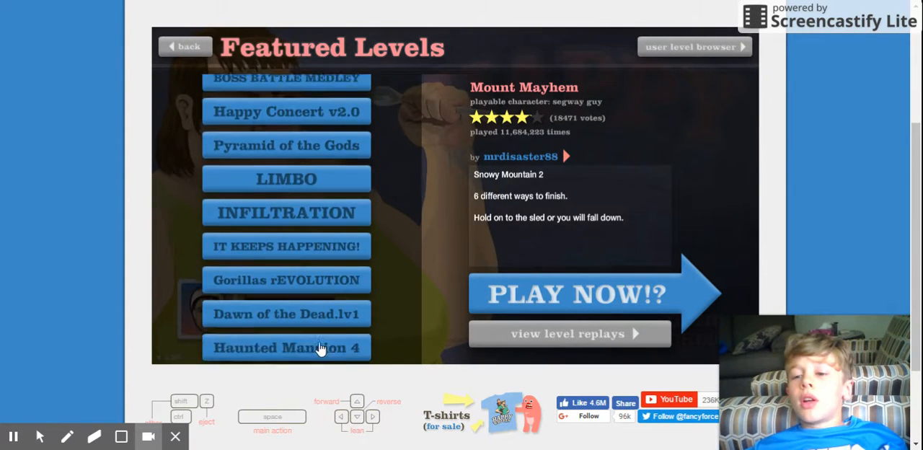
pyautogui.scroll(-3)
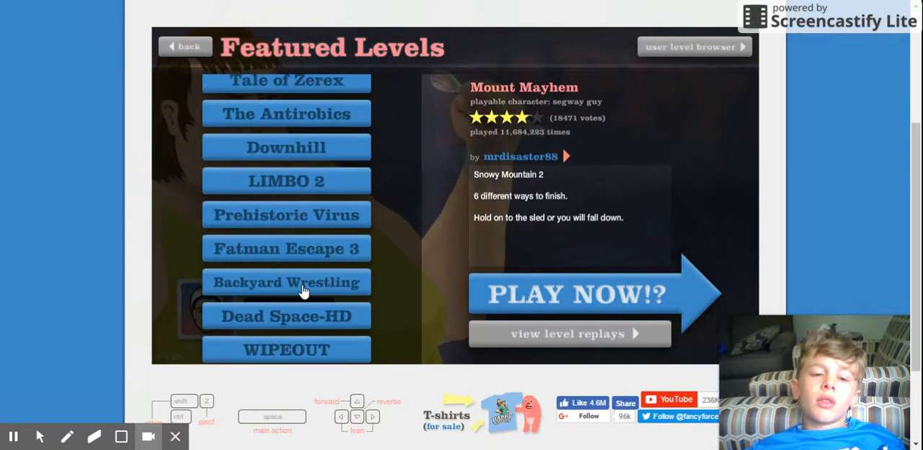
pyautogui.click(285, 281)
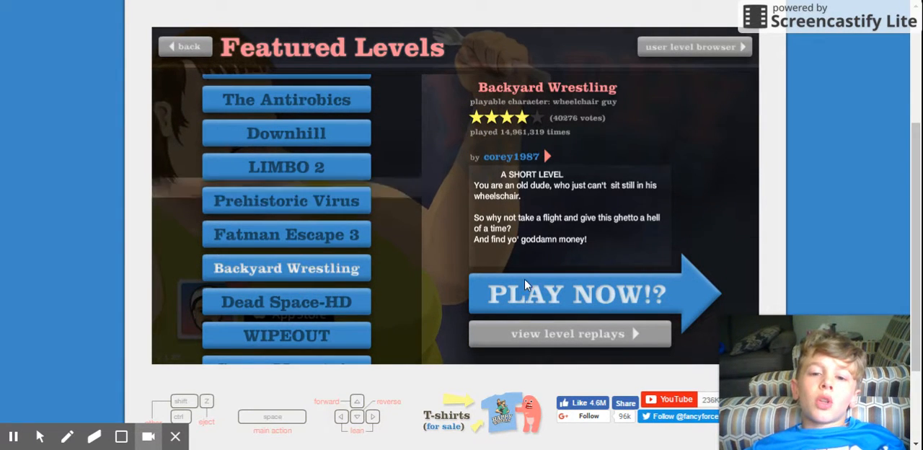
# - Start Backyard Wrestling and play through the level
pyautogui.click(574, 294)
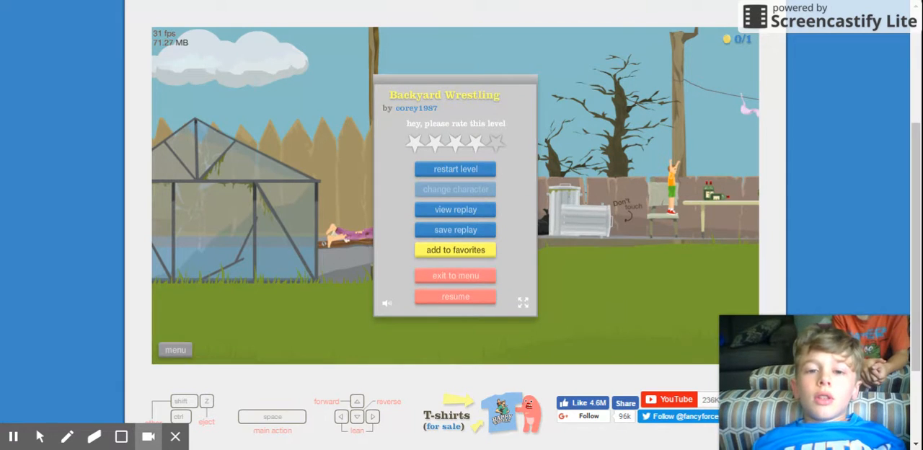
pyautogui.click(455, 297)
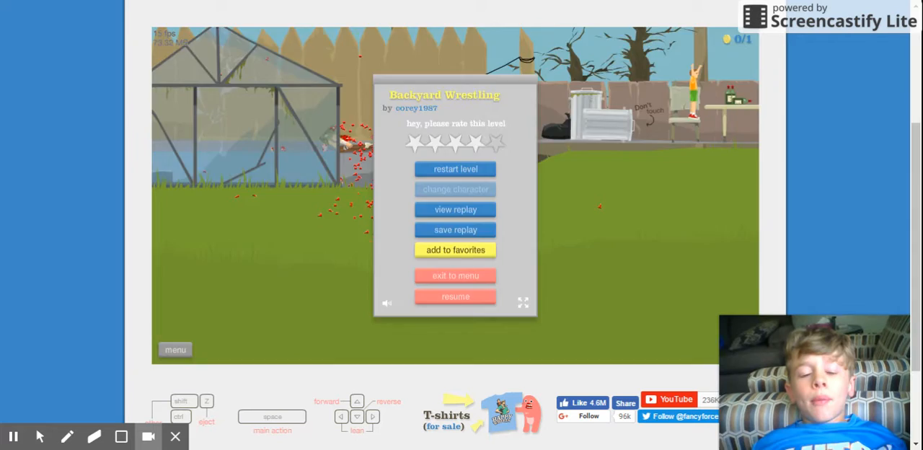
pyautogui.click(455, 297)
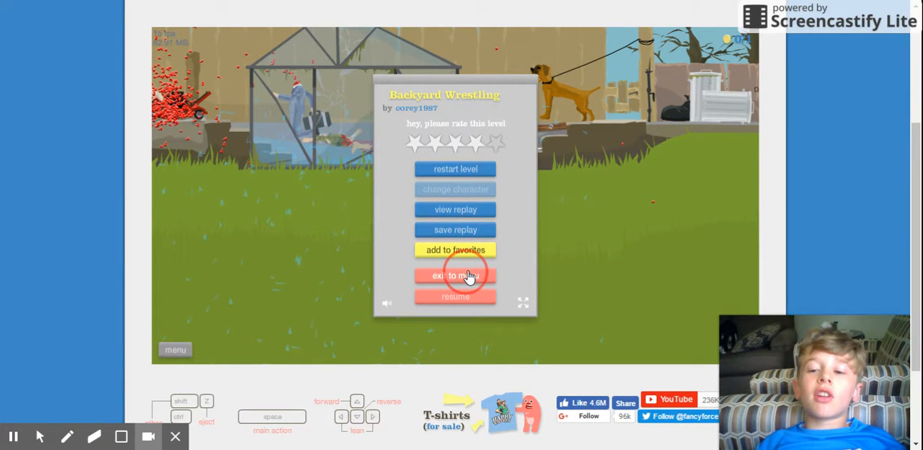
# - Exit to the Featured Levels list and select Dead Space-HD
pyautogui.click(456, 275)
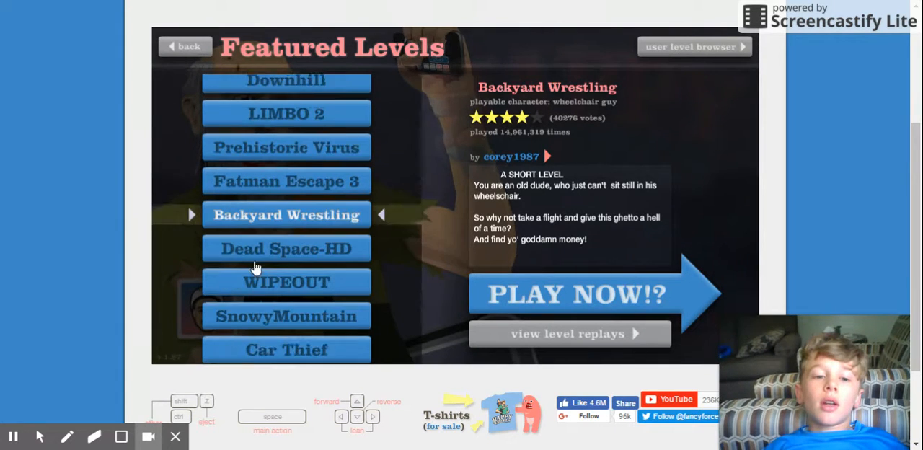
pyautogui.click(285, 248)
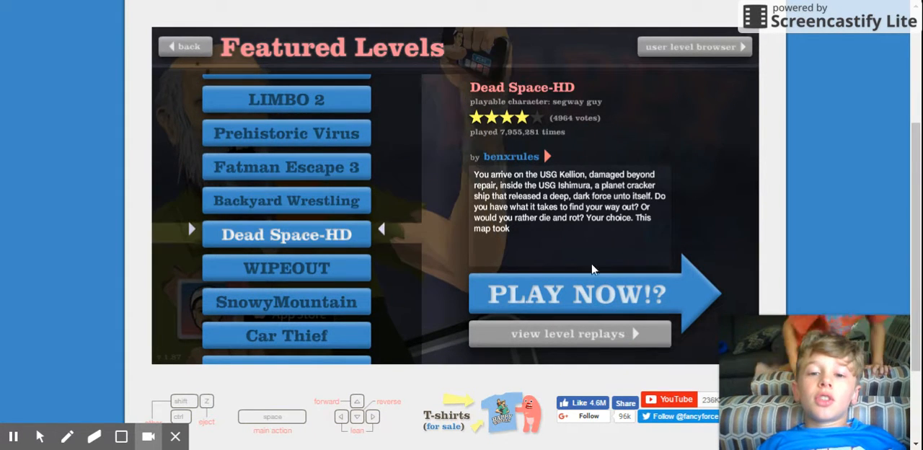
# - Start Dead Space-HD and drive right through the level
pyautogui.click(577, 294)
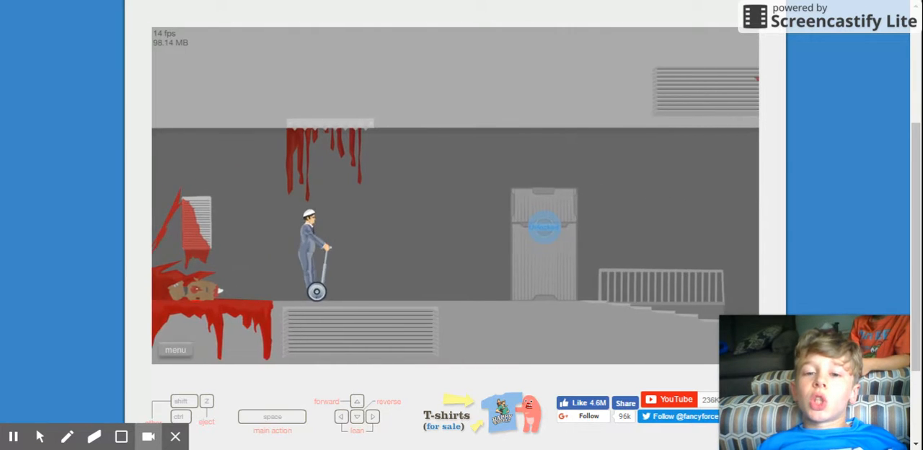
pyautogui.press('Right')
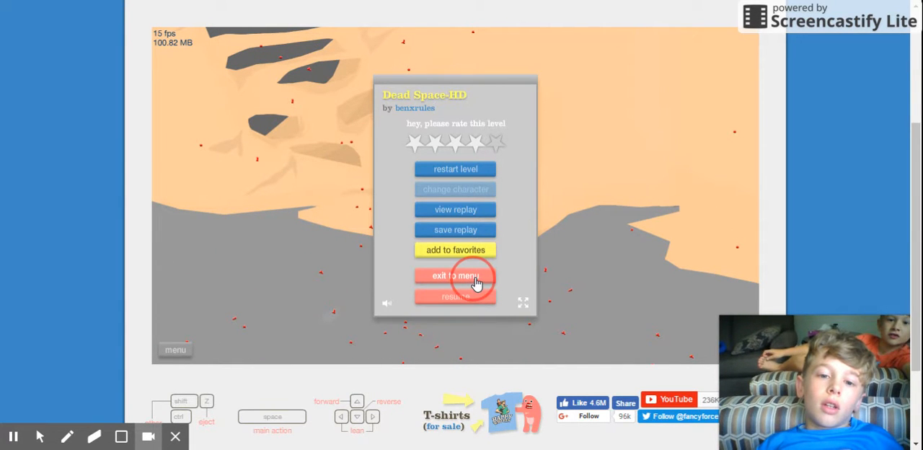
# - Exit Dead Space-HD, select Car Thief and start it
pyautogui.click(455, 276)
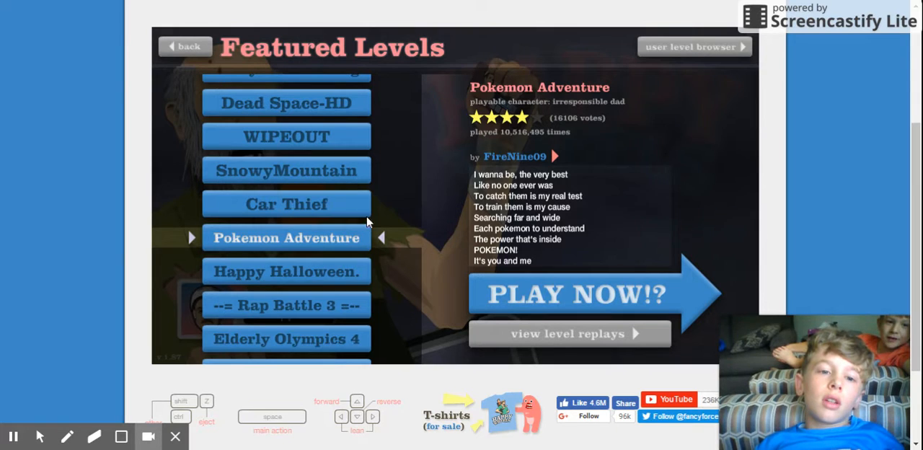
pyautogui.click(286, 203)
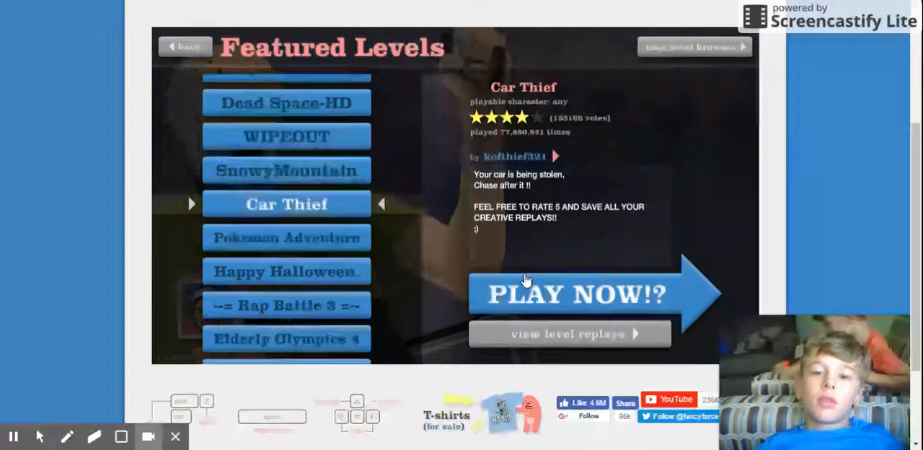
pyautogui.click(574, 294)
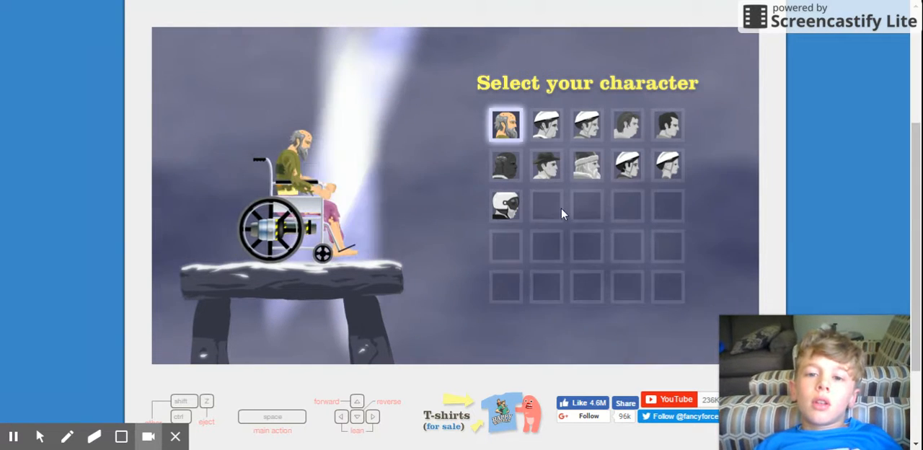
# - Browse the mine-cart and bicycle riders, then pick the segway rider
pyautogui.click(545, 164)
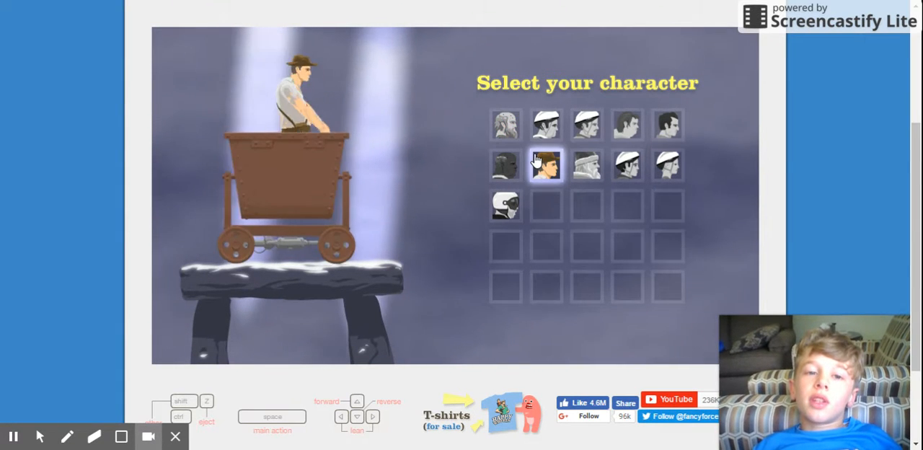
pyautogui.click(585, 124)
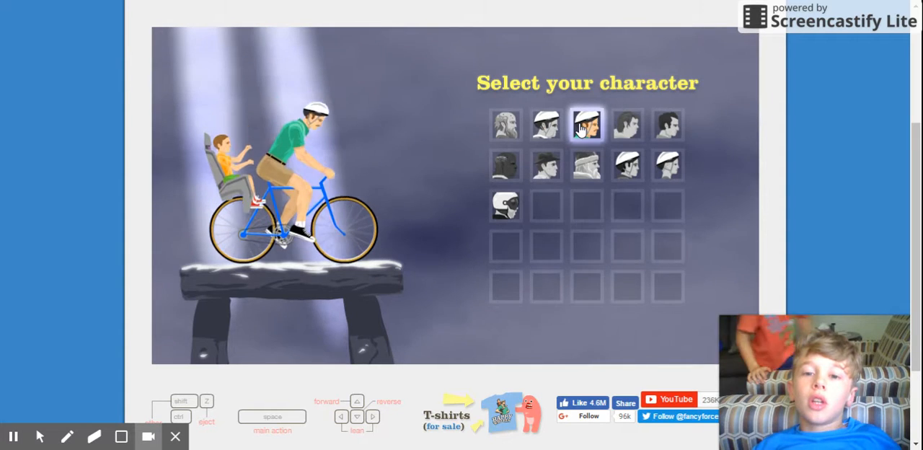
pyautogui.click(545, 124)
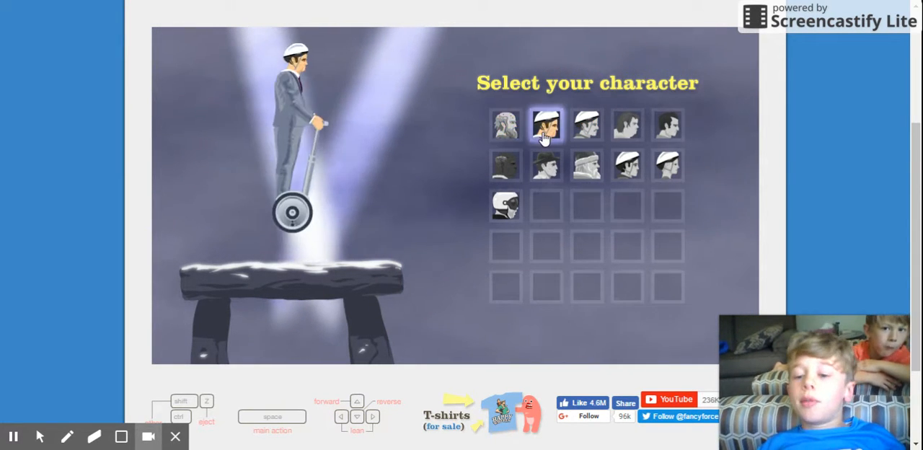
# - Begin Car Thief as the segway rider and play until pausing
pyautogui.click(546, 124)
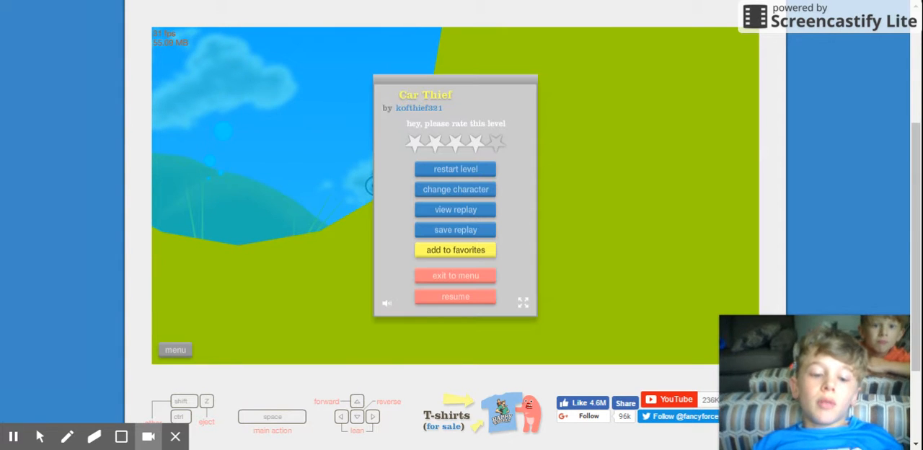
# - Resume the Car Thief run and drive to a victory in 25.33 seconds
pyautogui.click(456, 297)
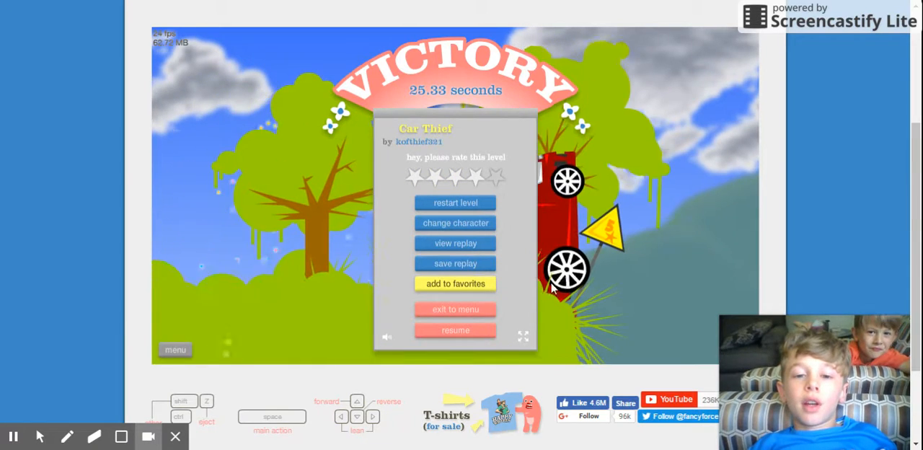
# - Exit Car Thief, select Rap Battle 3 and start it
pyautogui.click(456, 308)
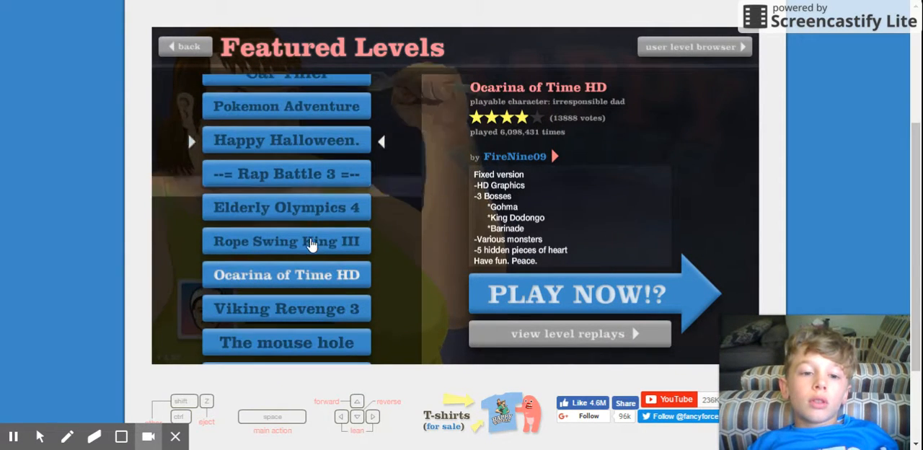
pyautogui.click(285, 173)
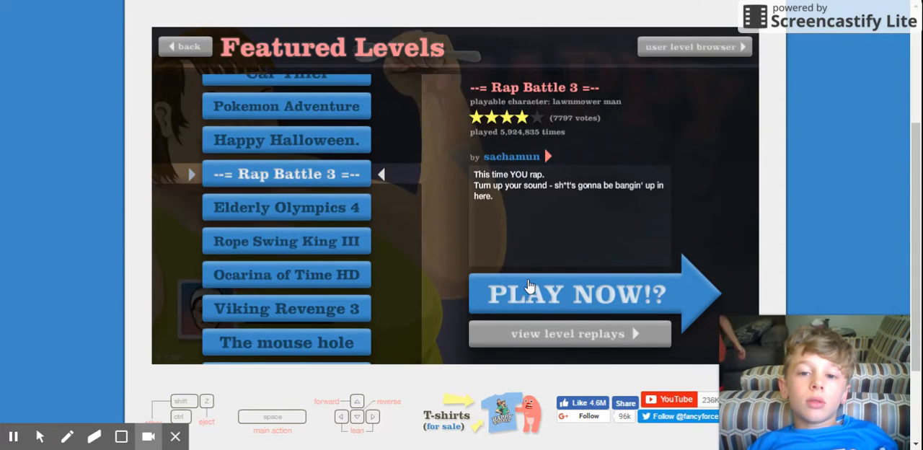
pyautogui.click(577, 294)
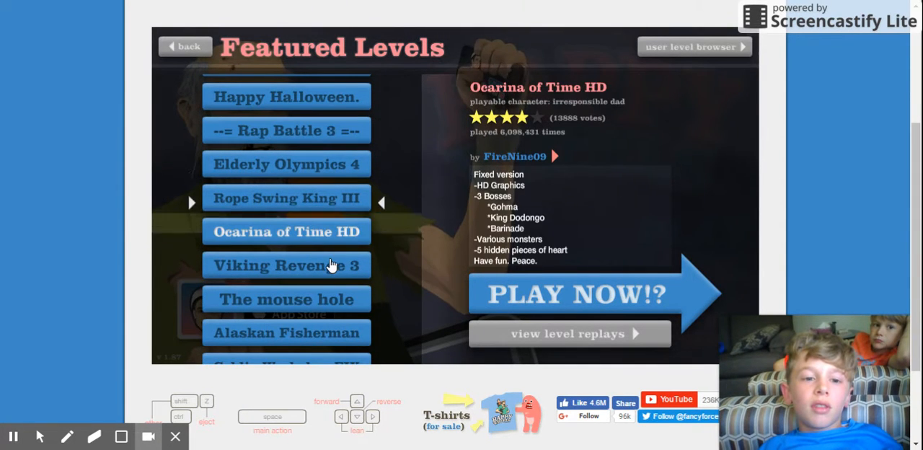
# - Play The mouse hole, exit to the list, and start the BnW *fix* level
pyautogui.click(285, 299)
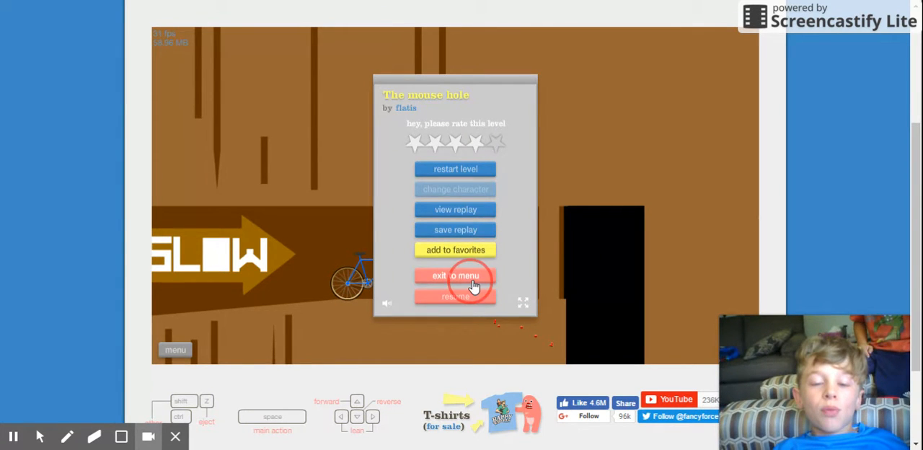
pyautogui.click(456, 276)
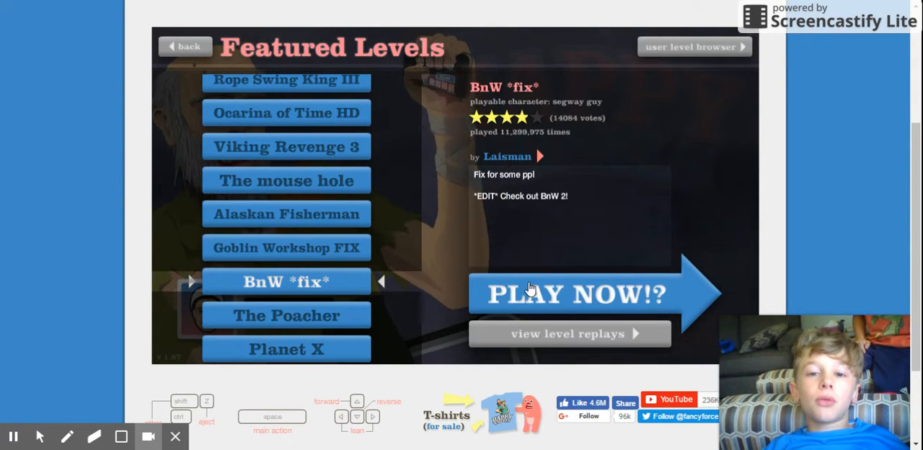
pyautogui.click(570, 295)
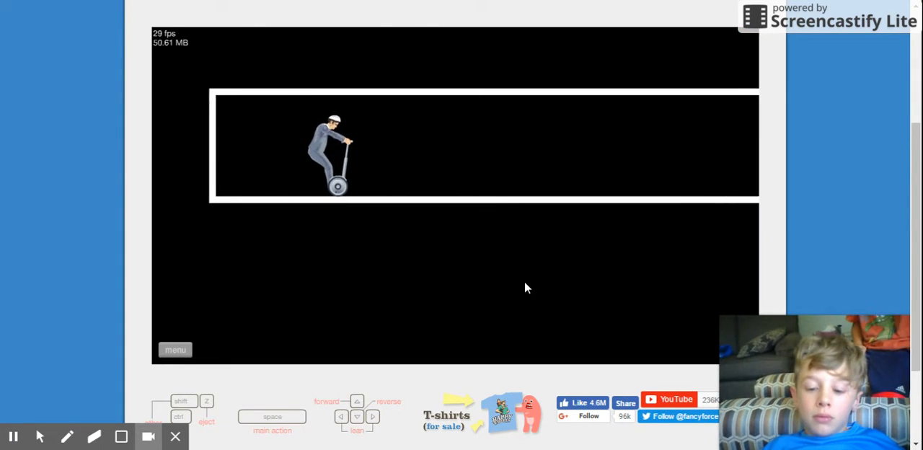